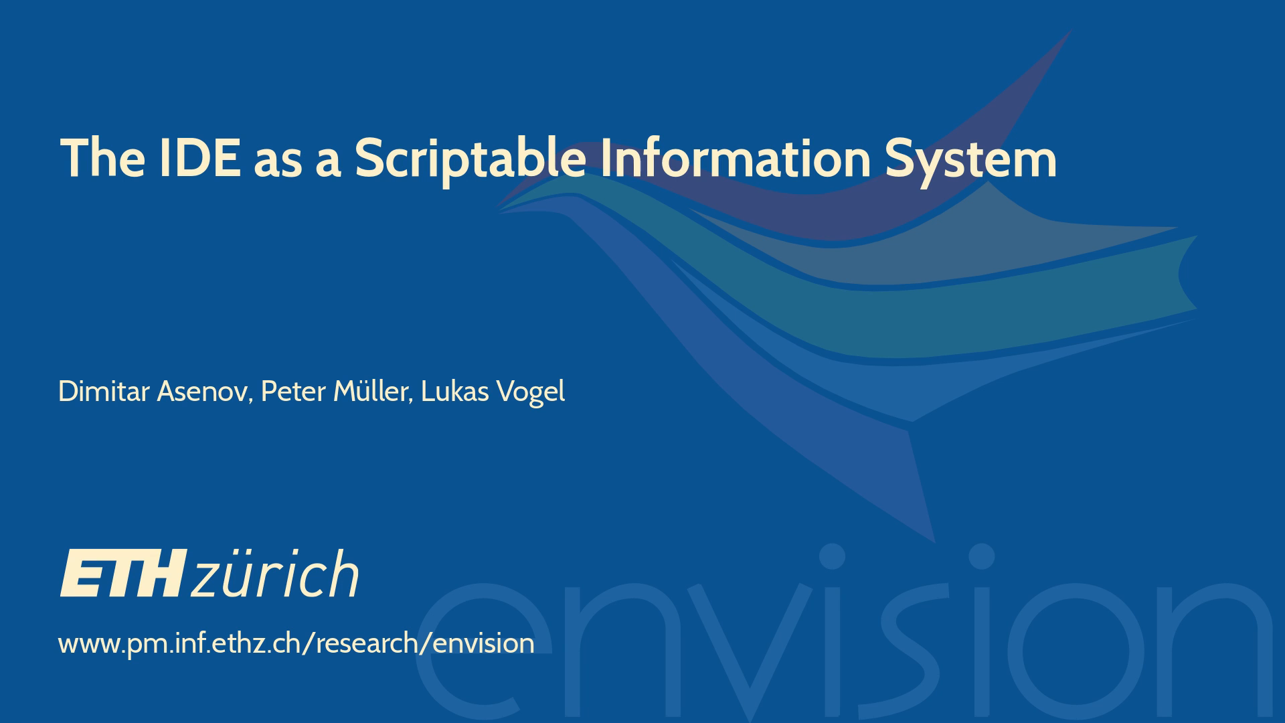
Advance the Slideshow from the title slide past the Envision summary slide into the live demo.
key(Right)
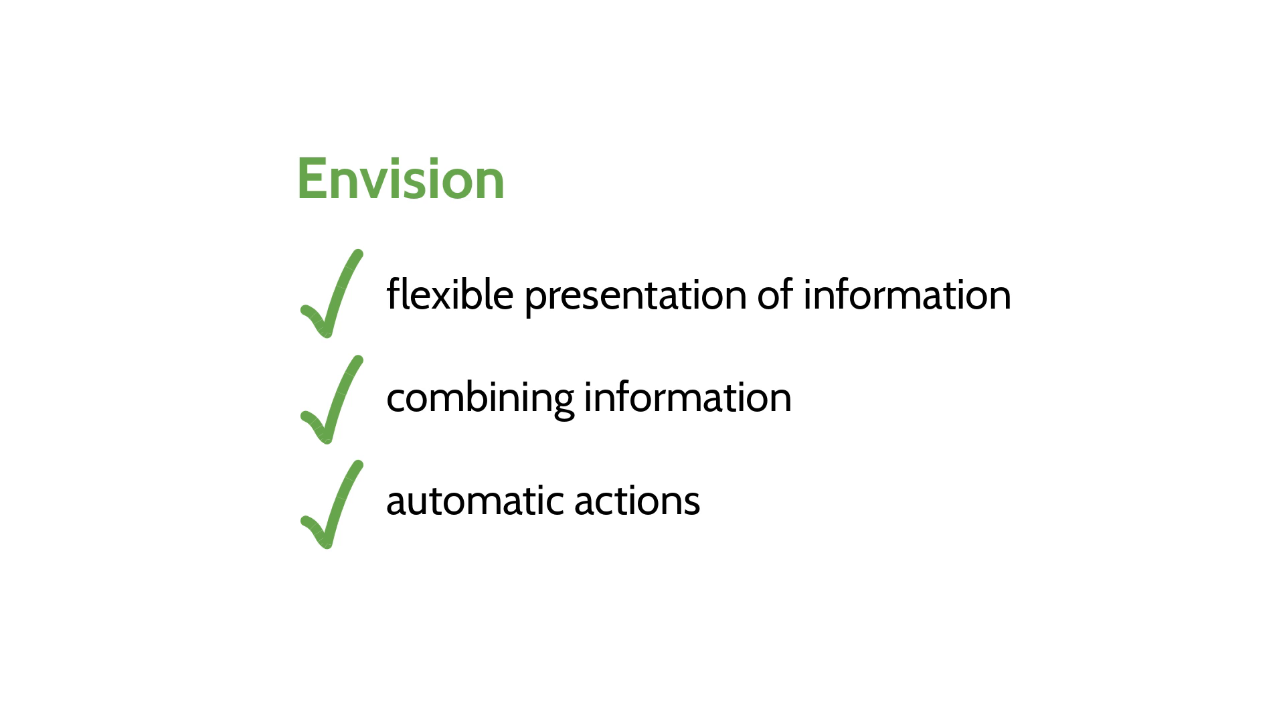
key(right)
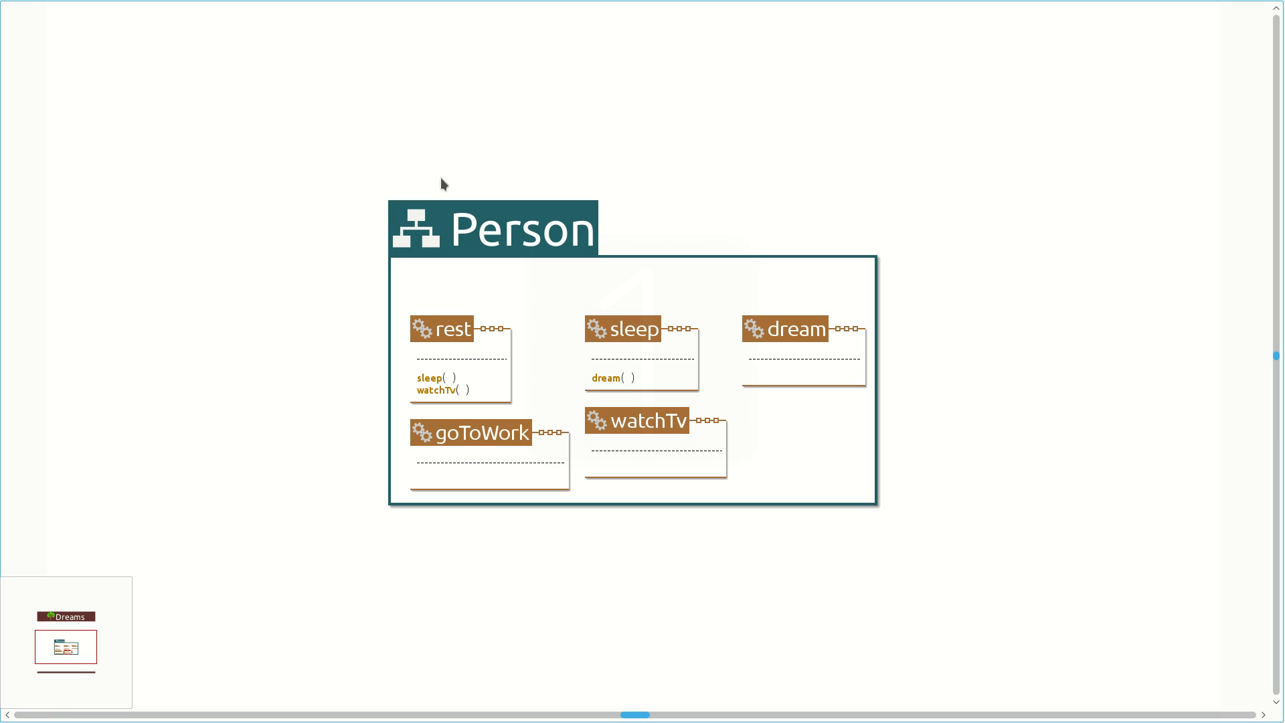
On the rest method, run a query piping callgraph into toHtmlGraph instead of table.
click(423, 329)
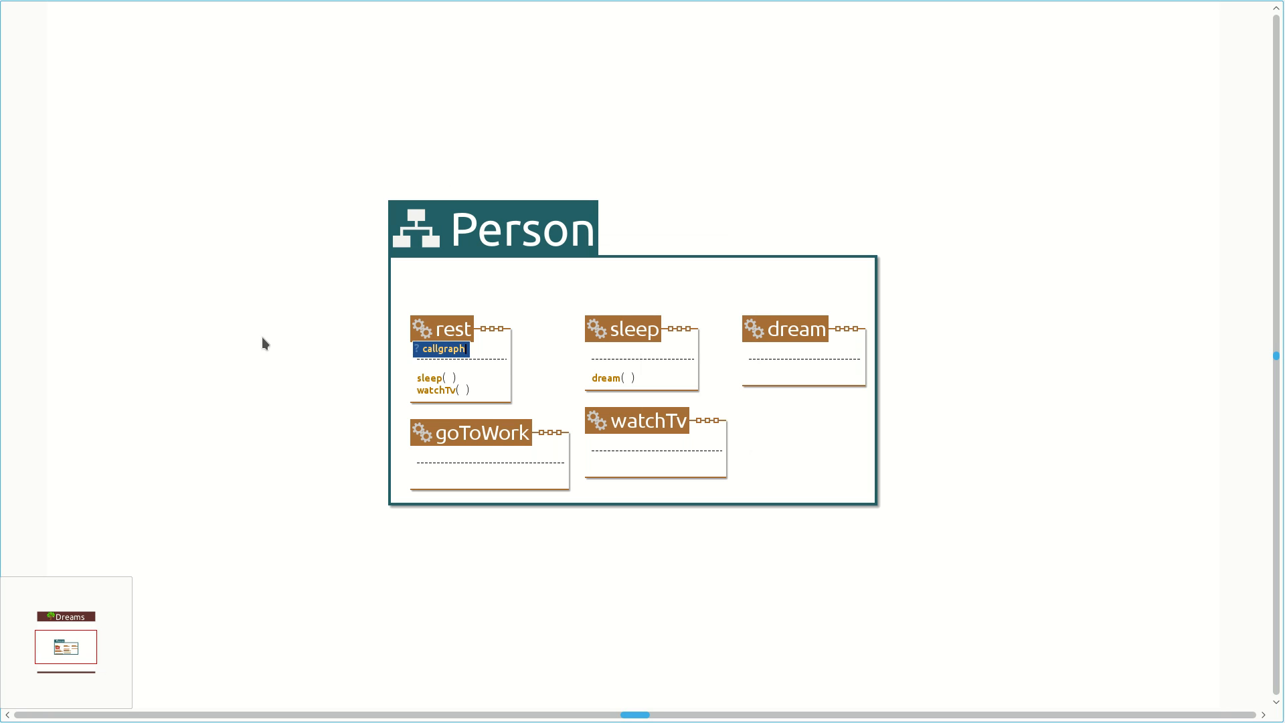
click(441, 348)
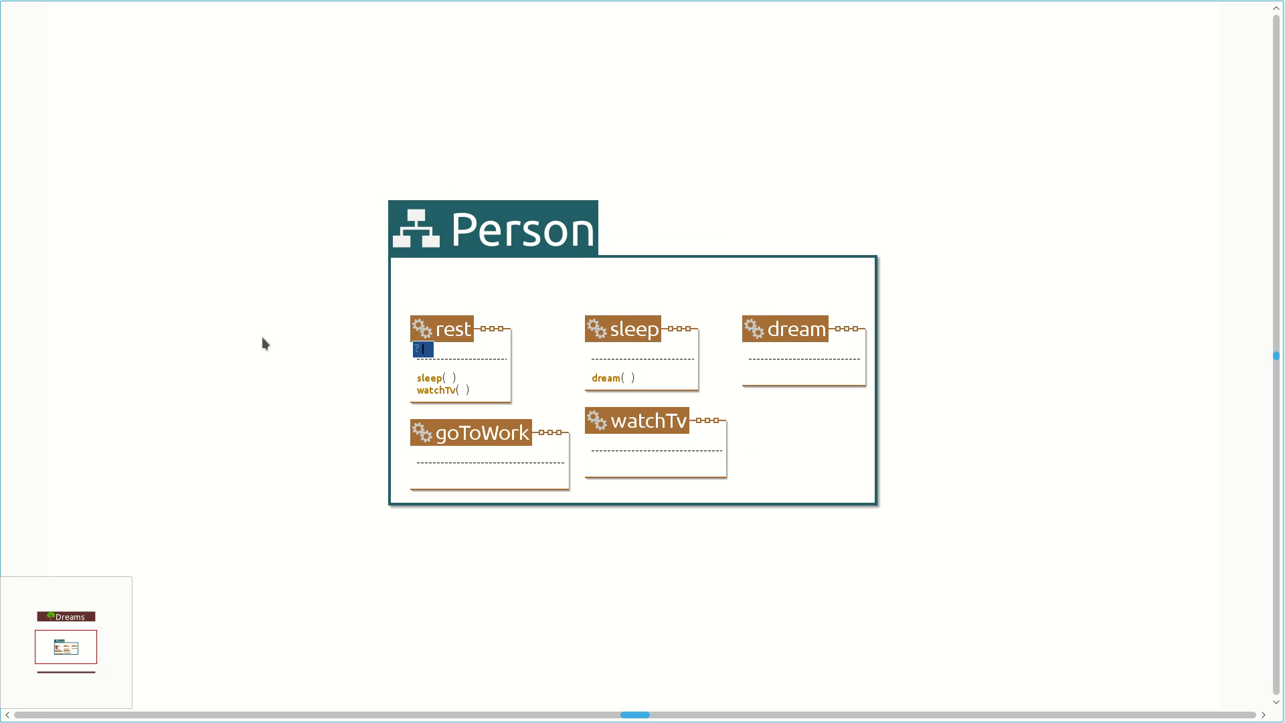
text(callgraph ➡ table)
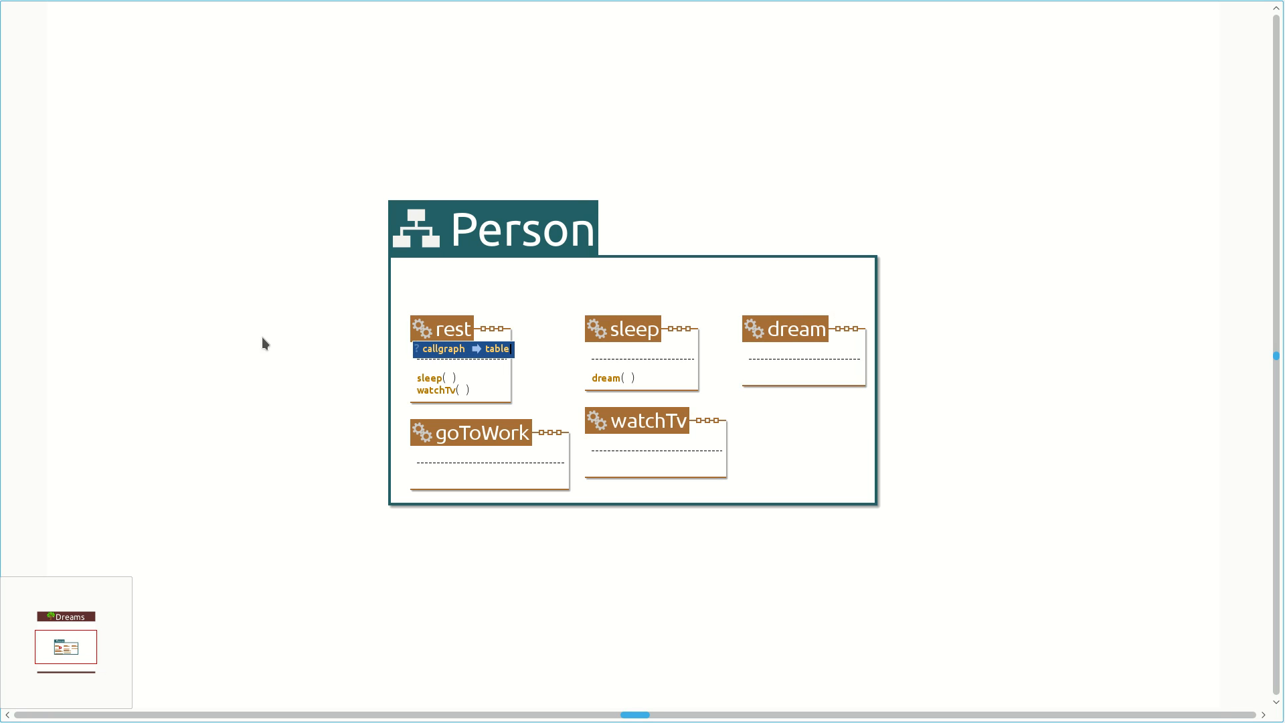
click(496, 348)
text(toHtmlGra)
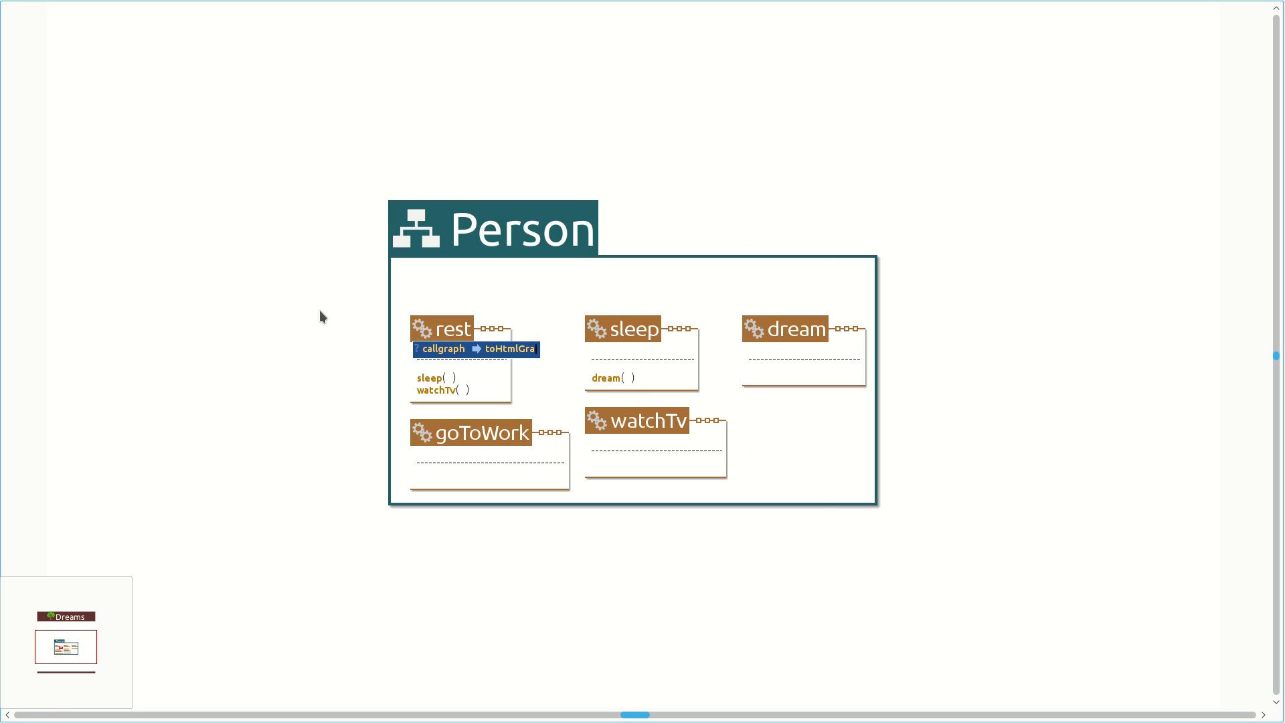
click(508, 348)
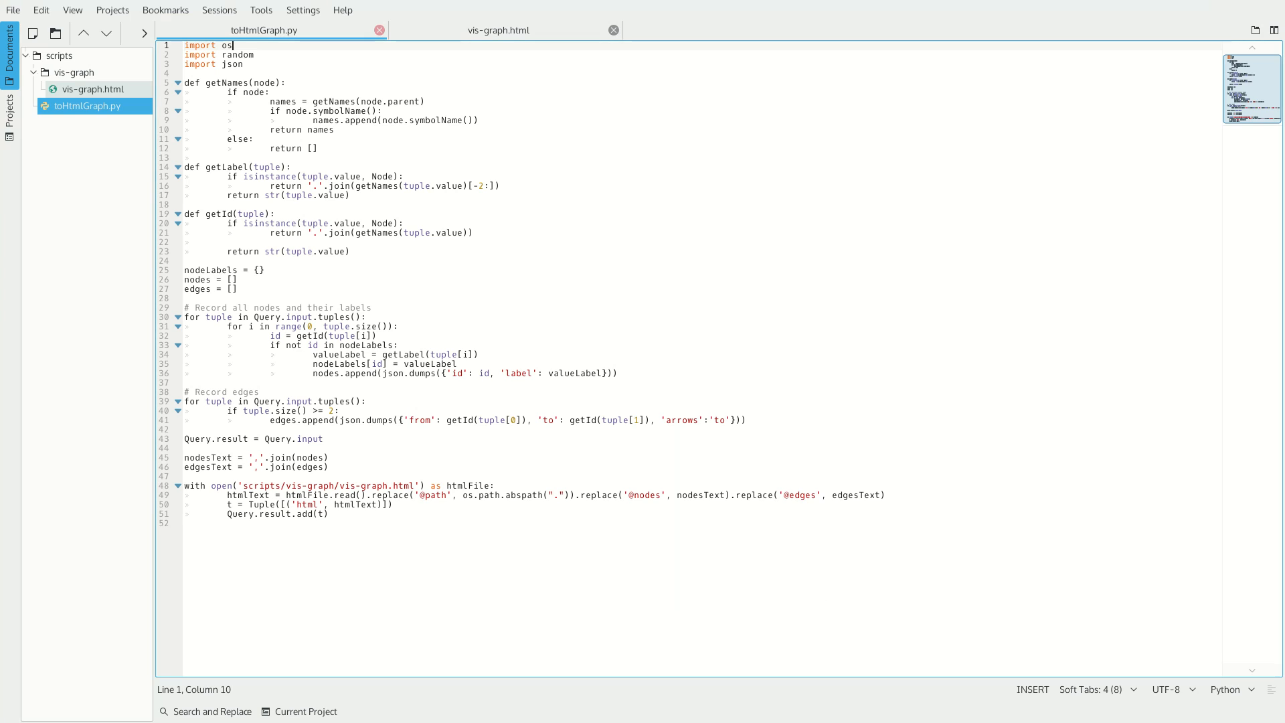
mouse_move(106, 297)
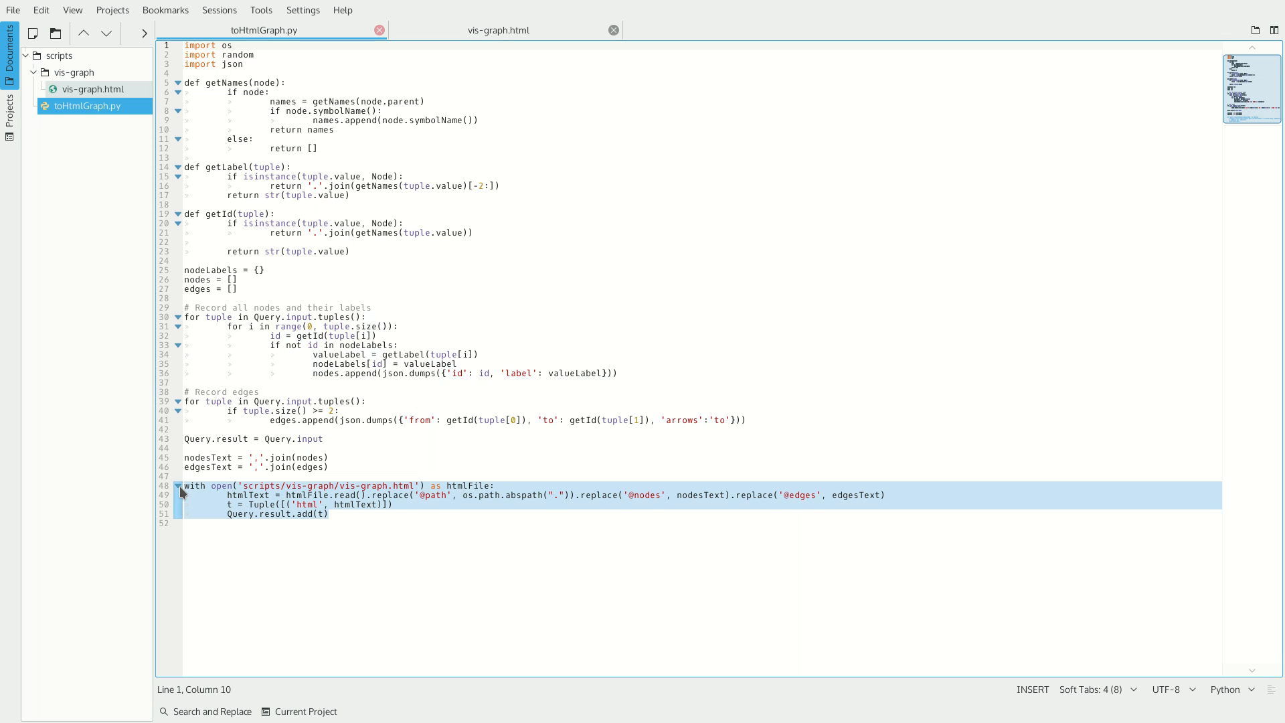
Show the vis-graph.html template in Kate, double-clicking inside it.
click(497, 30)
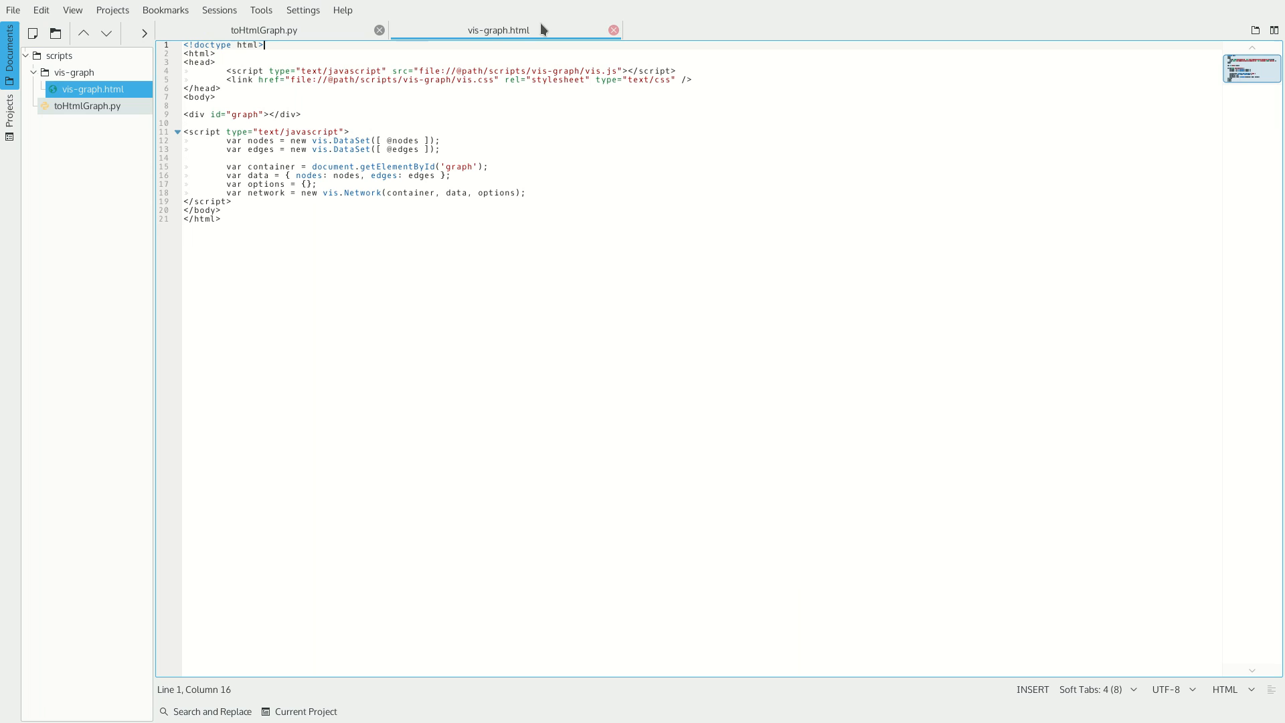
double_click(403, 140)
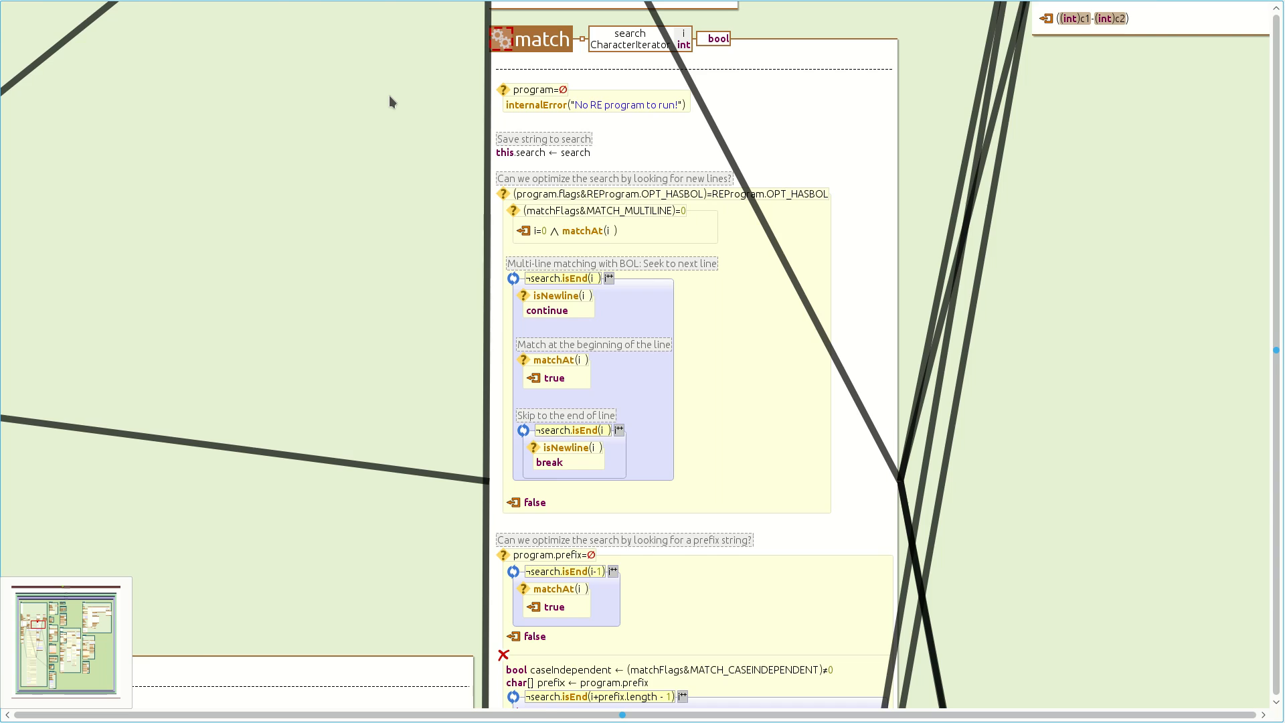
Scroll the Envision canvas to the match method with call-graph edges overlaid.
scroll(down, 3)
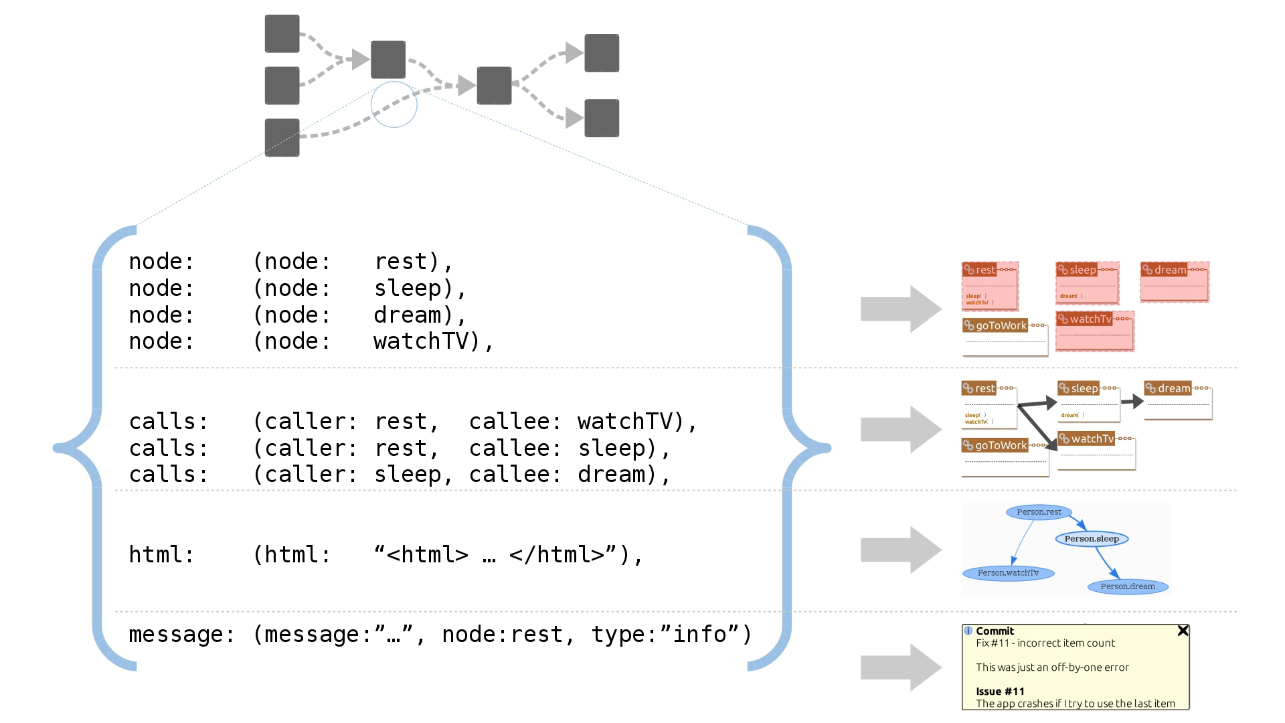
Advance the Slideshow past the query tuples slide.
key(Right)
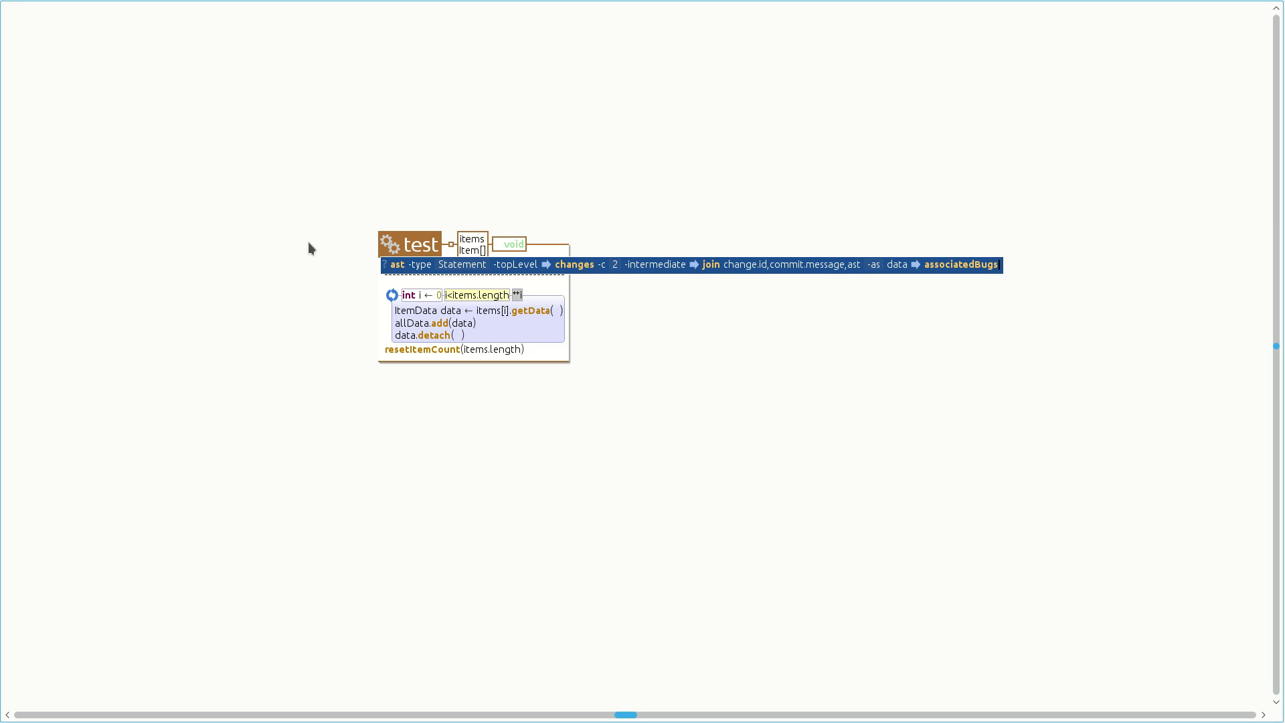
mouse_move(514, 271)
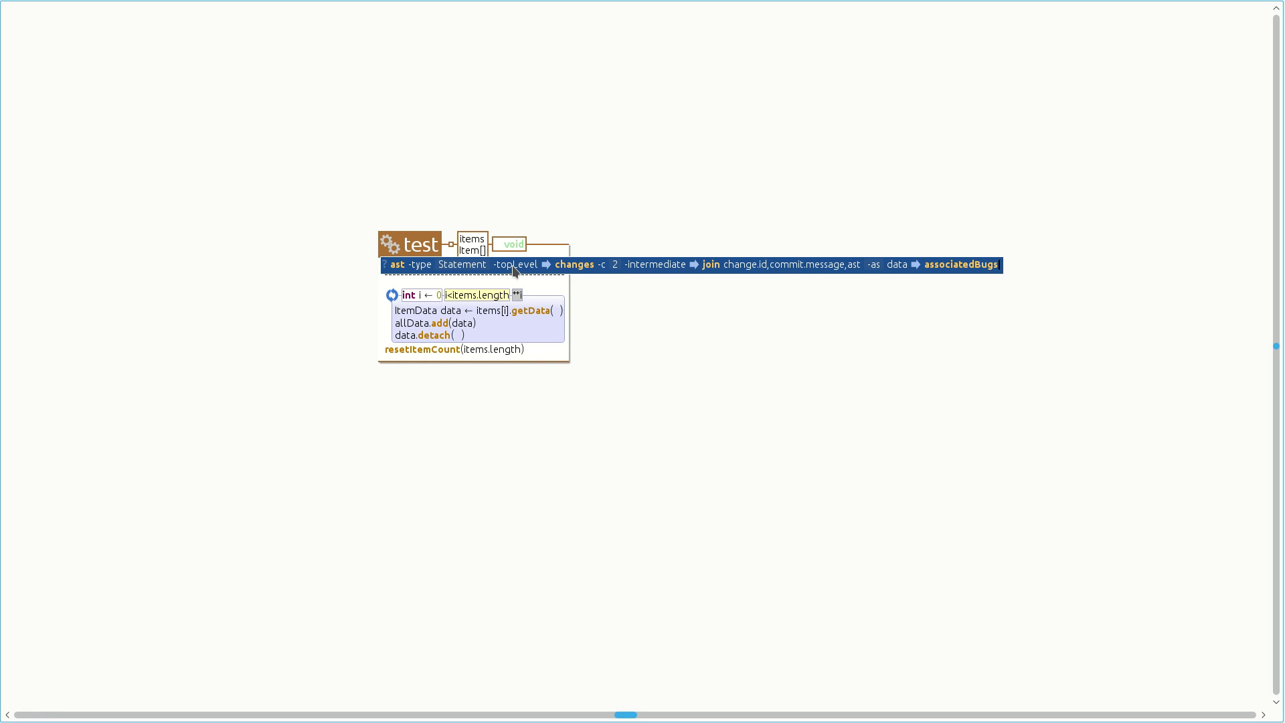
mouse_move(601, 306)
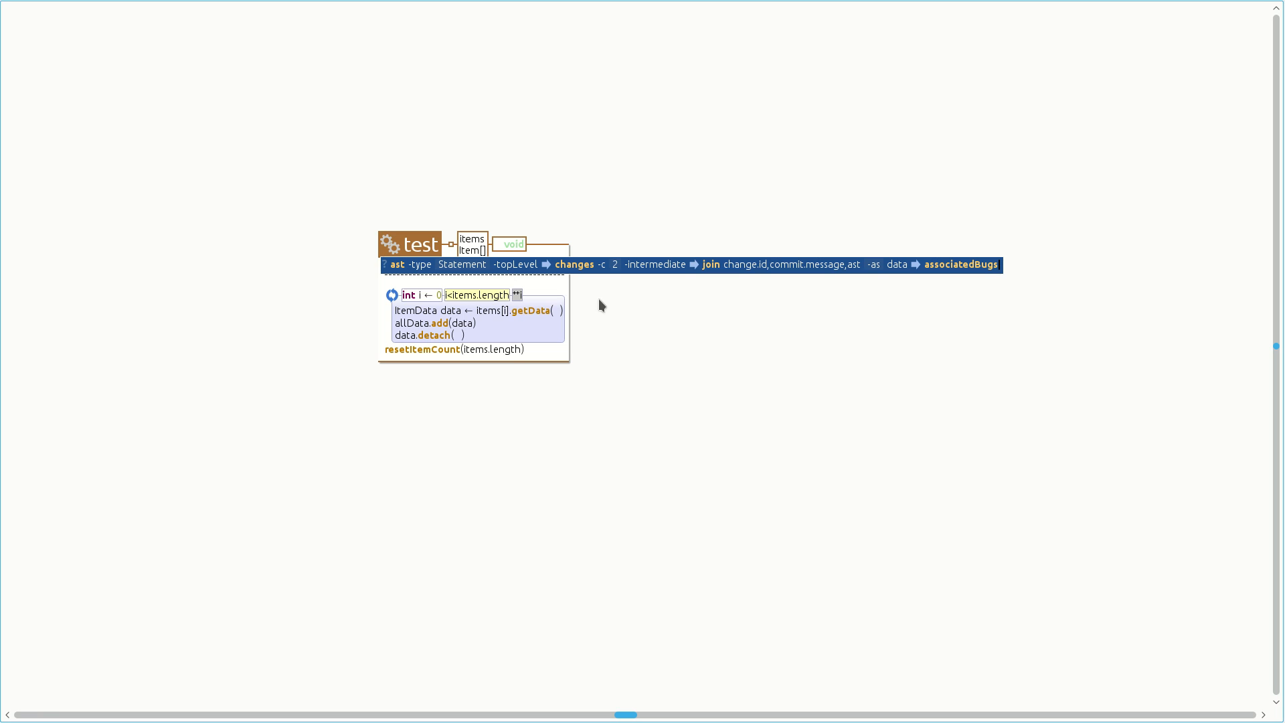
mouse_move(591, 278)
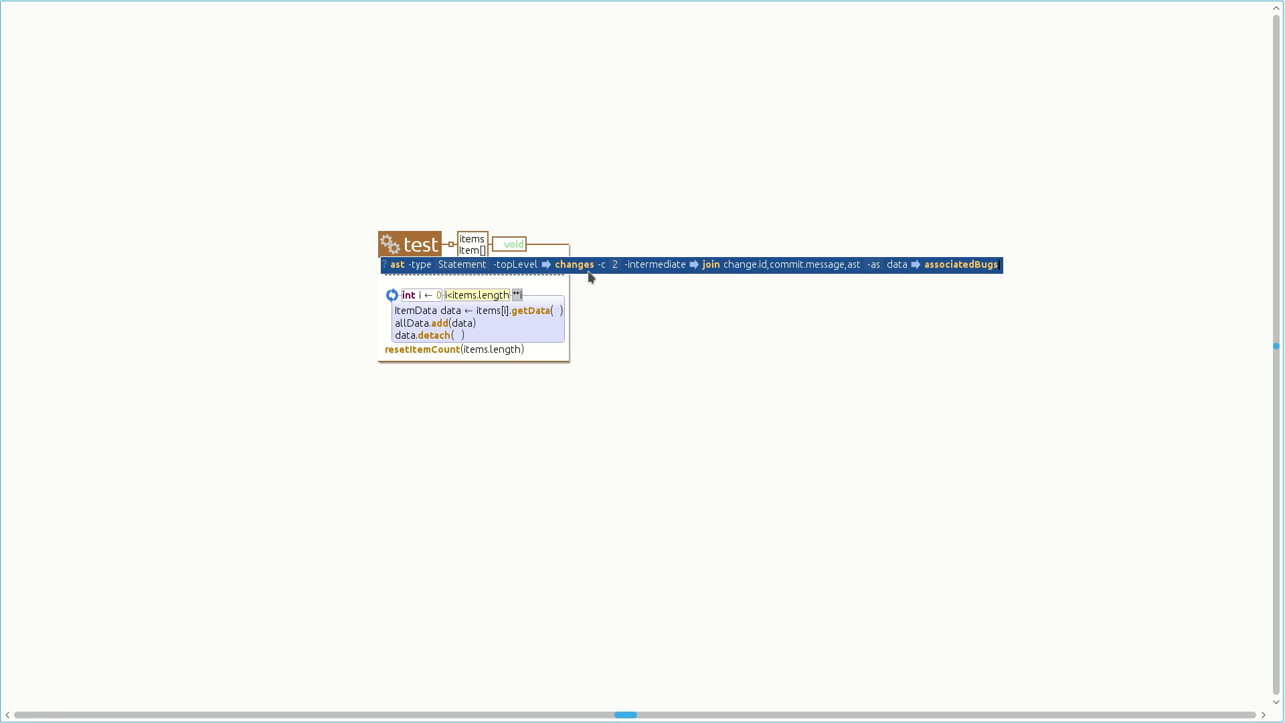
mouse_move(723, 310)
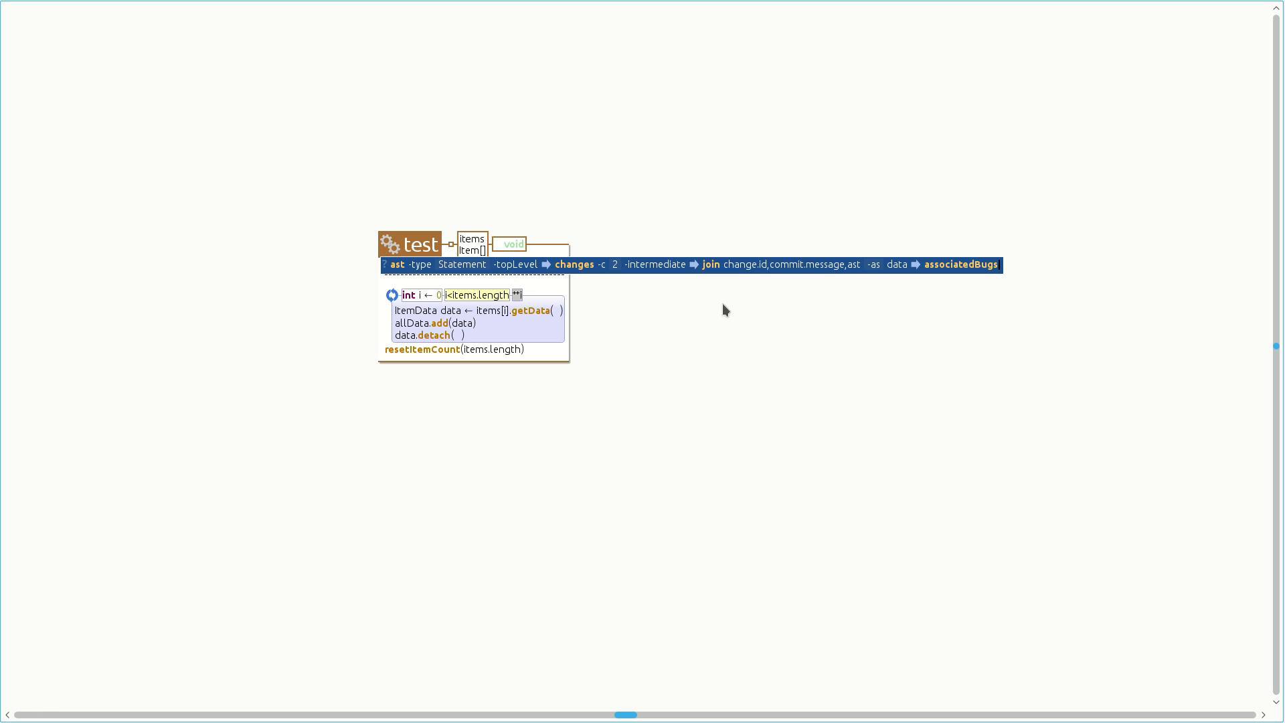
mouse_move(726, 310)
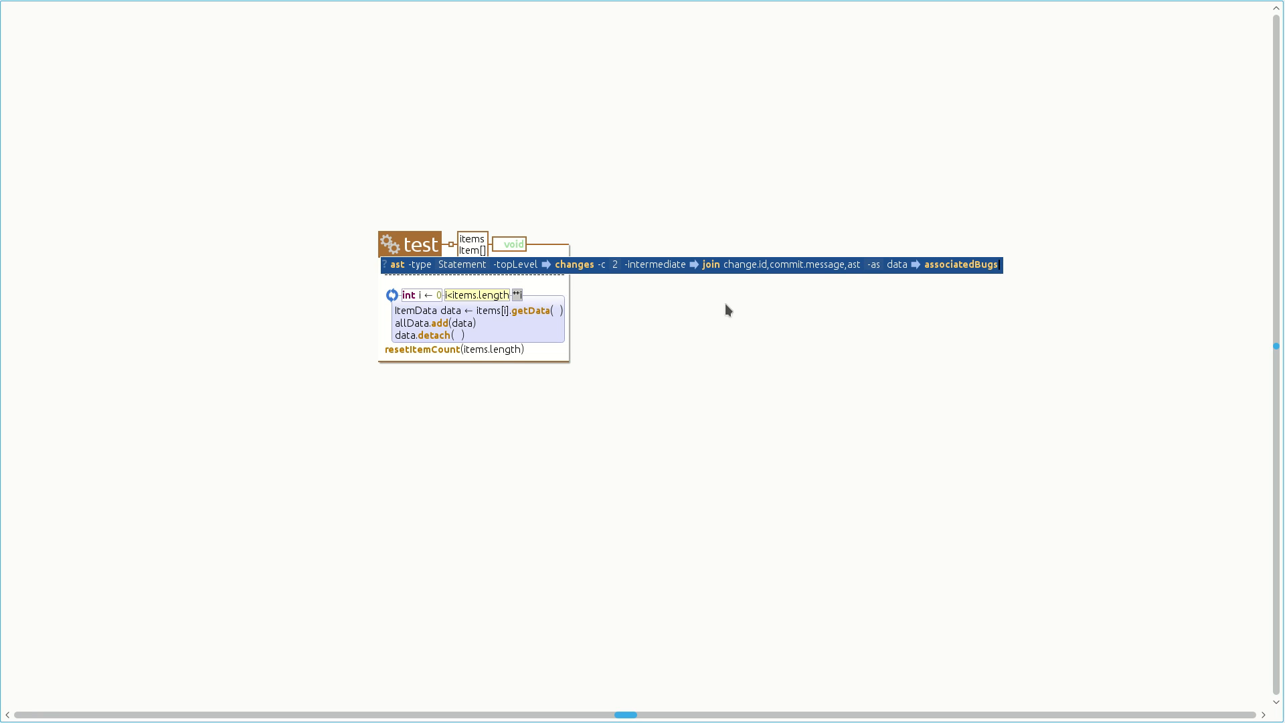
mouse_move(742, 278)
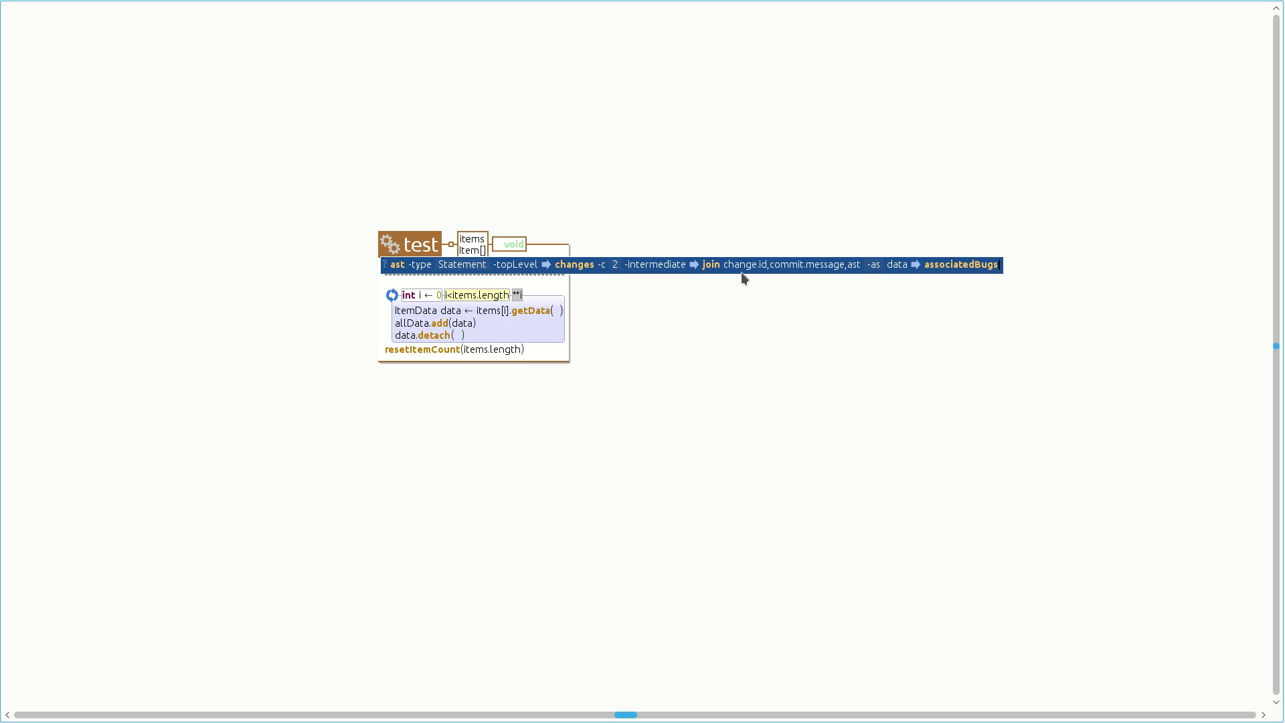
mouse_move(805, 310)
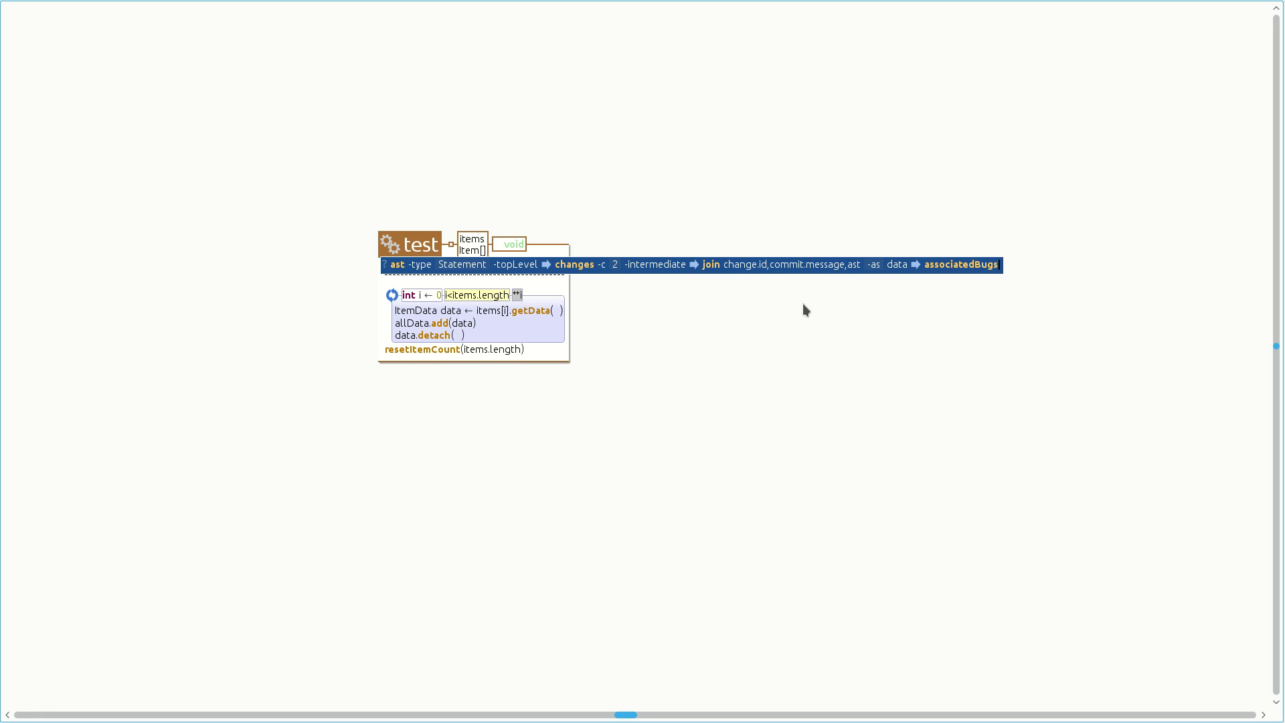
mouse_move(861, 306)
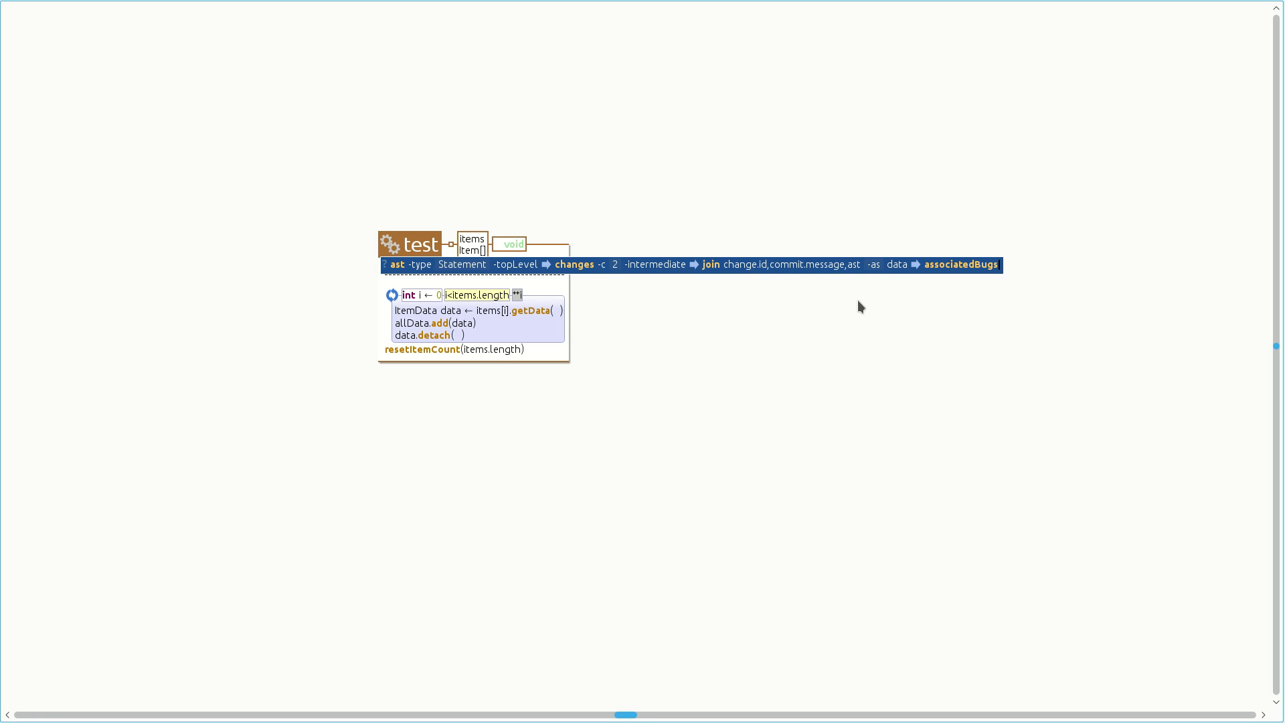
mouse_move(884, 287)
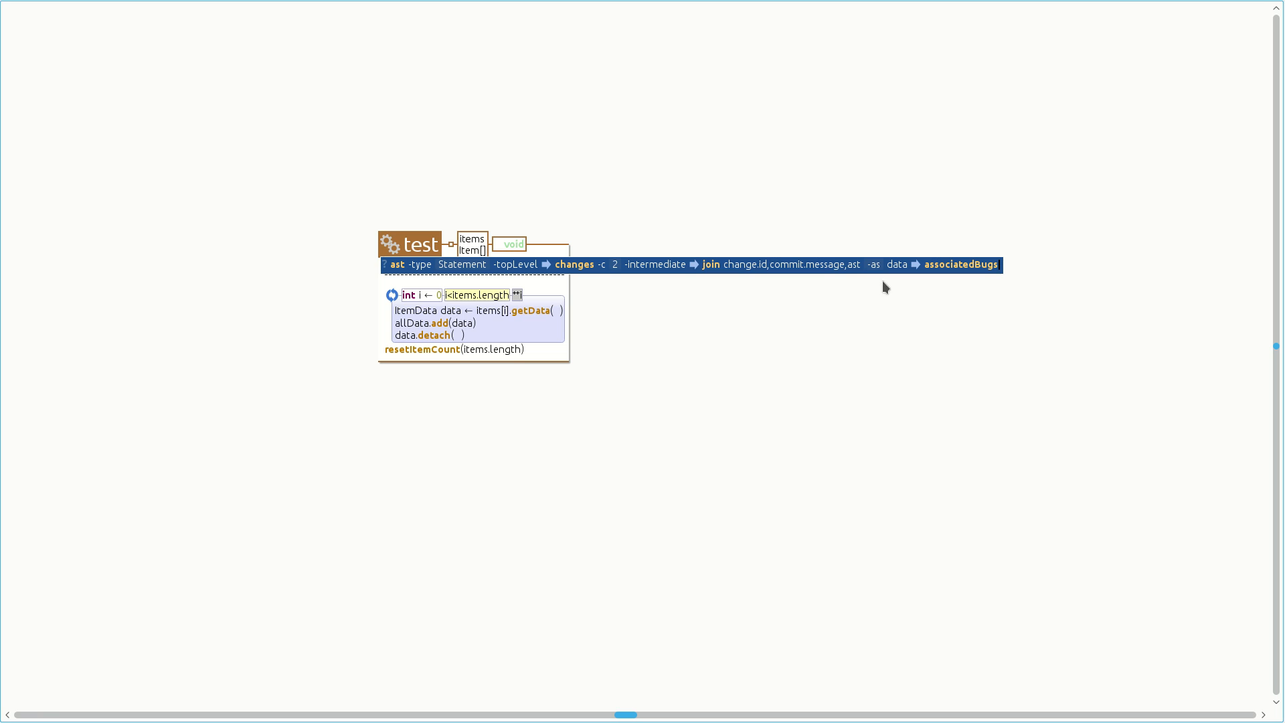
mouse_move(917, 289)
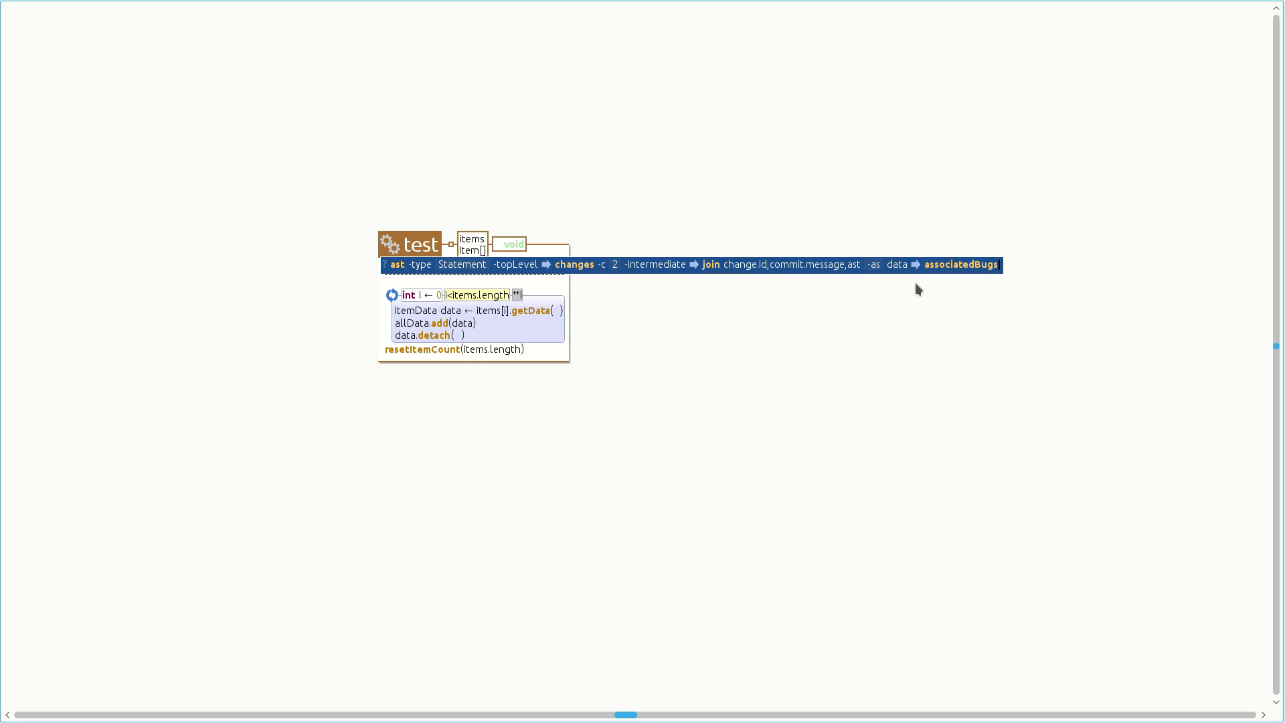
mouse_move(924, 296)
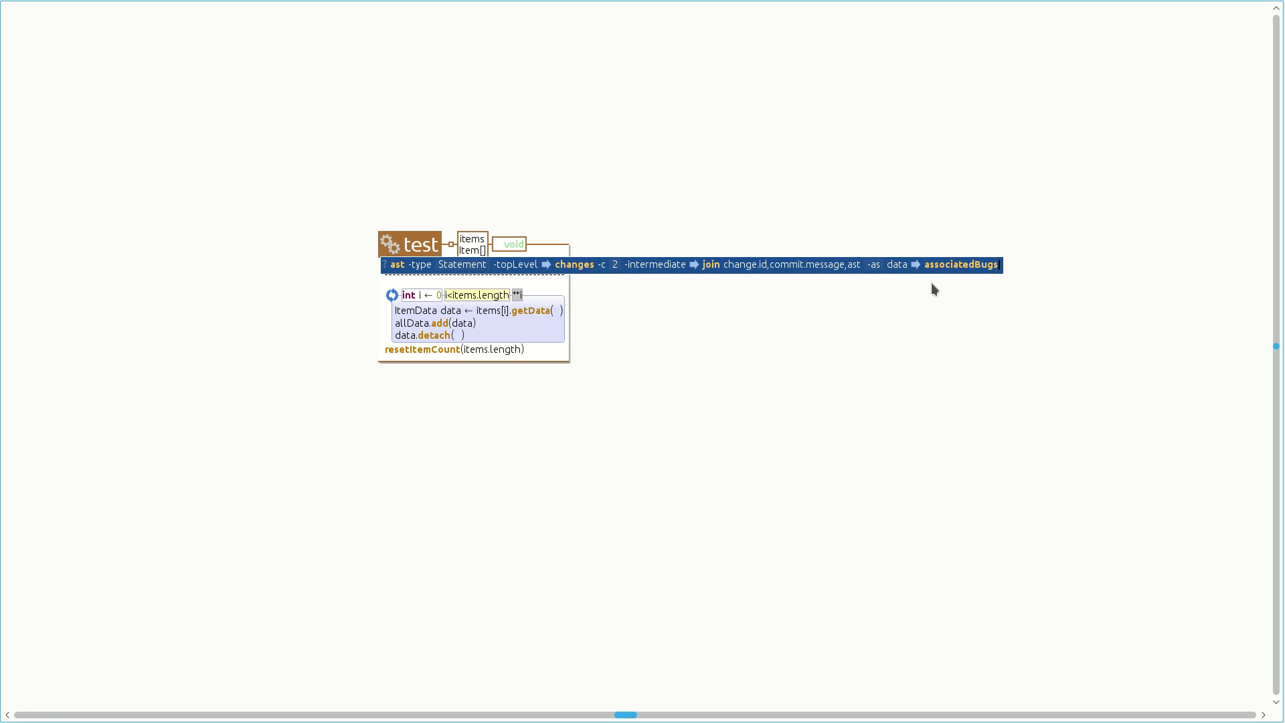
mouse_move(982, 277)
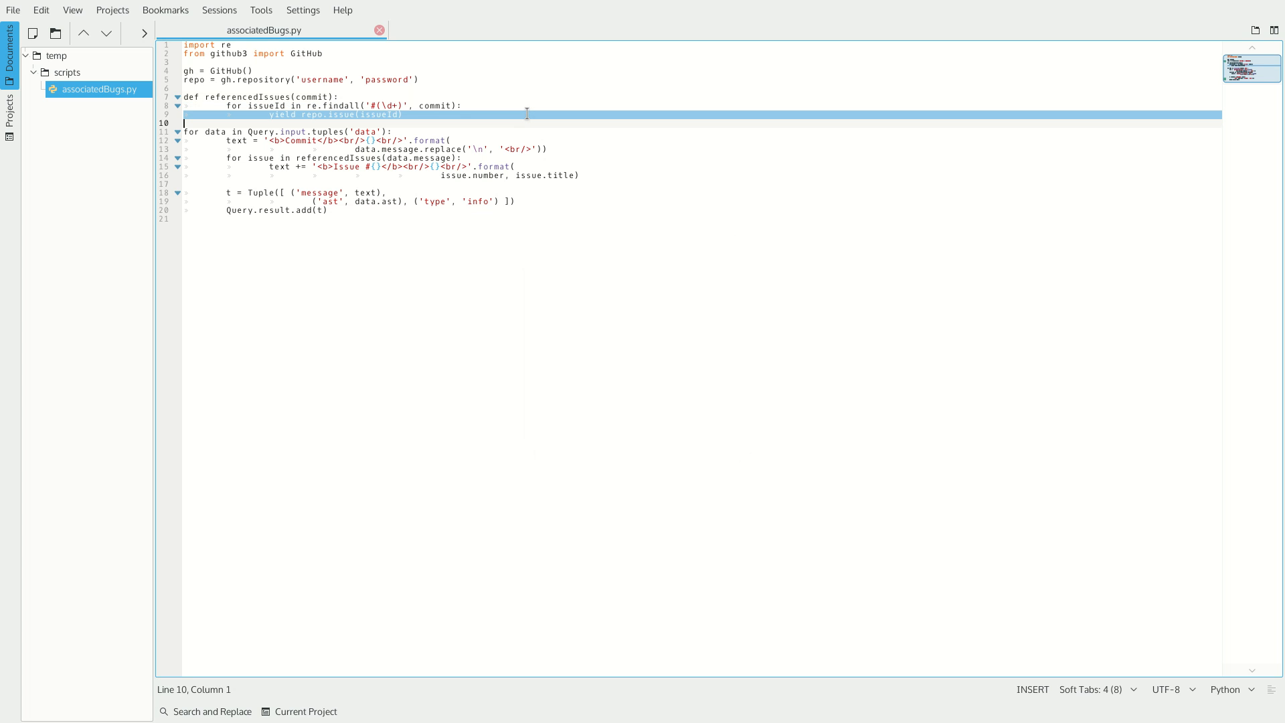
mouse_move(536, 202)
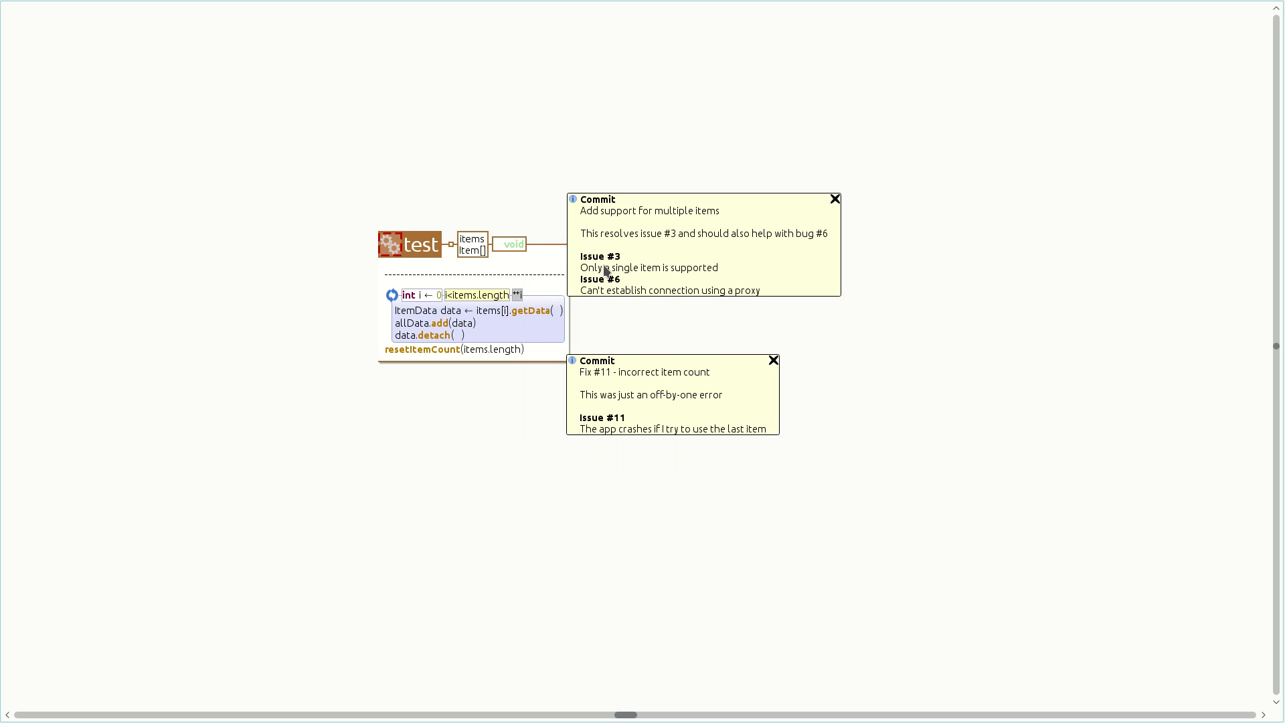
mouse_move(605, 271)
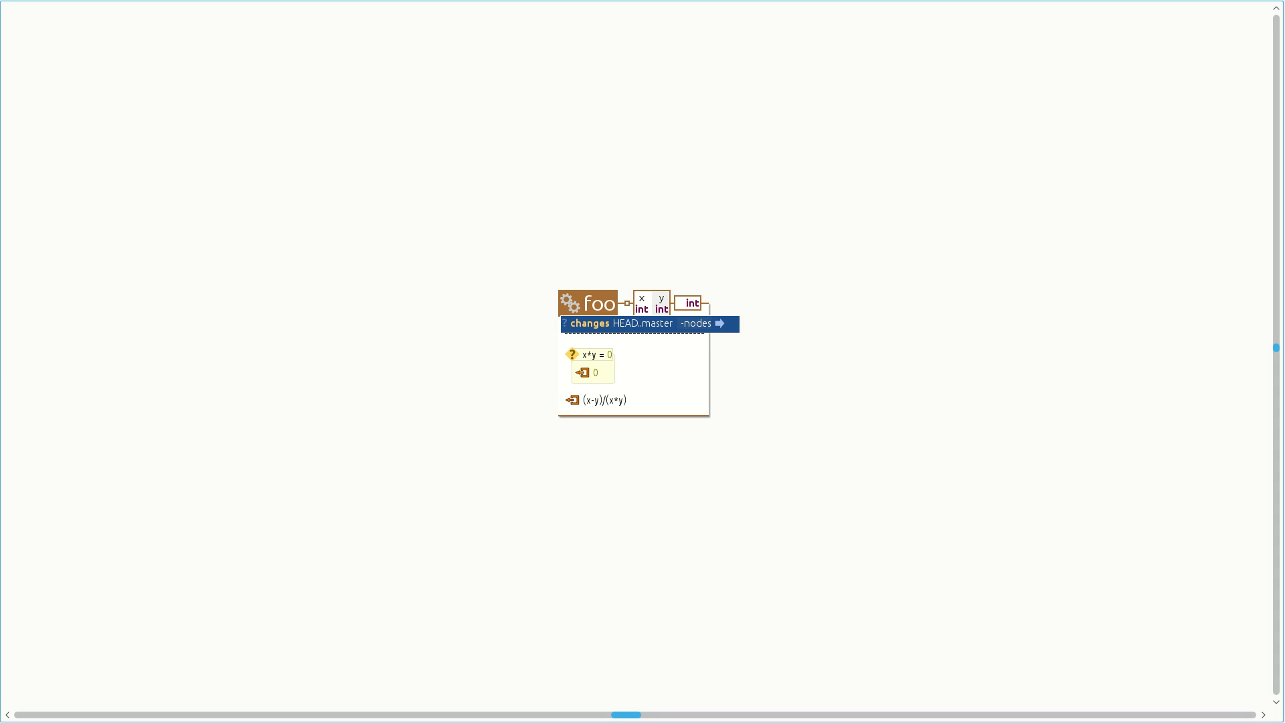
Click in the Envision view showing the foo method's changes HEAD.master -nodes query.
click(647, 322)
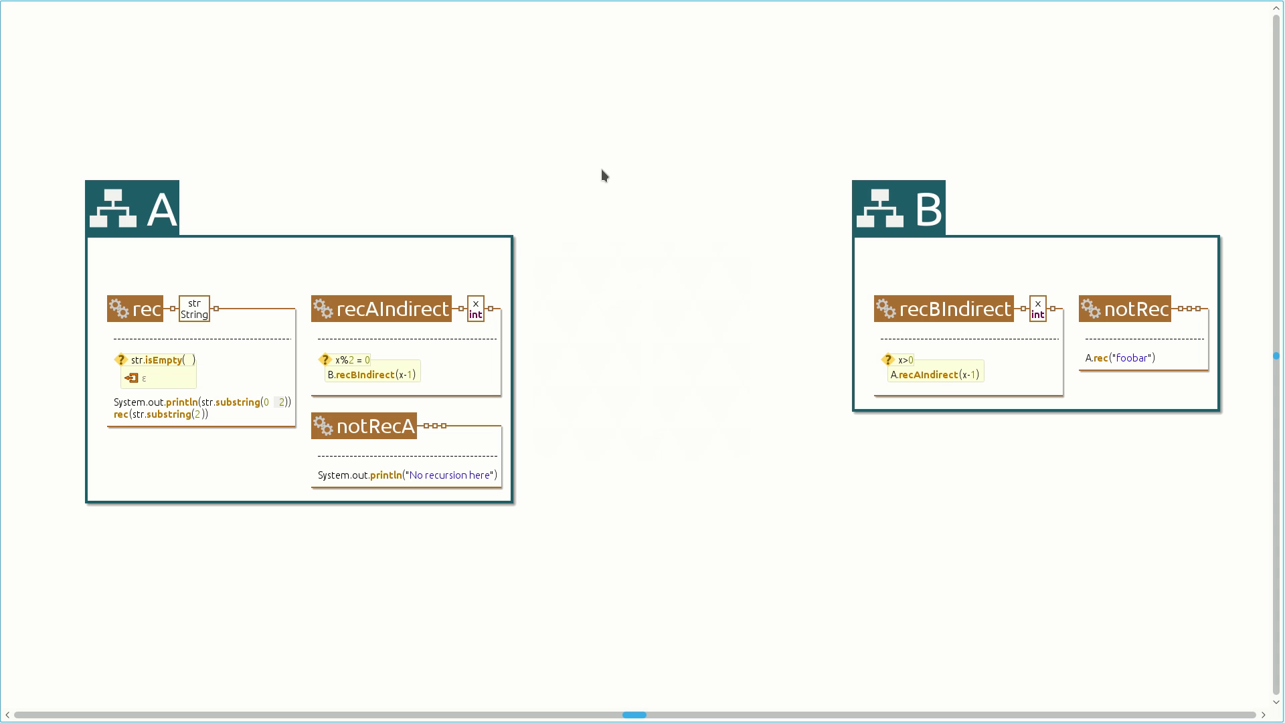
Click into the view of classes A and B and their recursive methods.
click(323, 310)
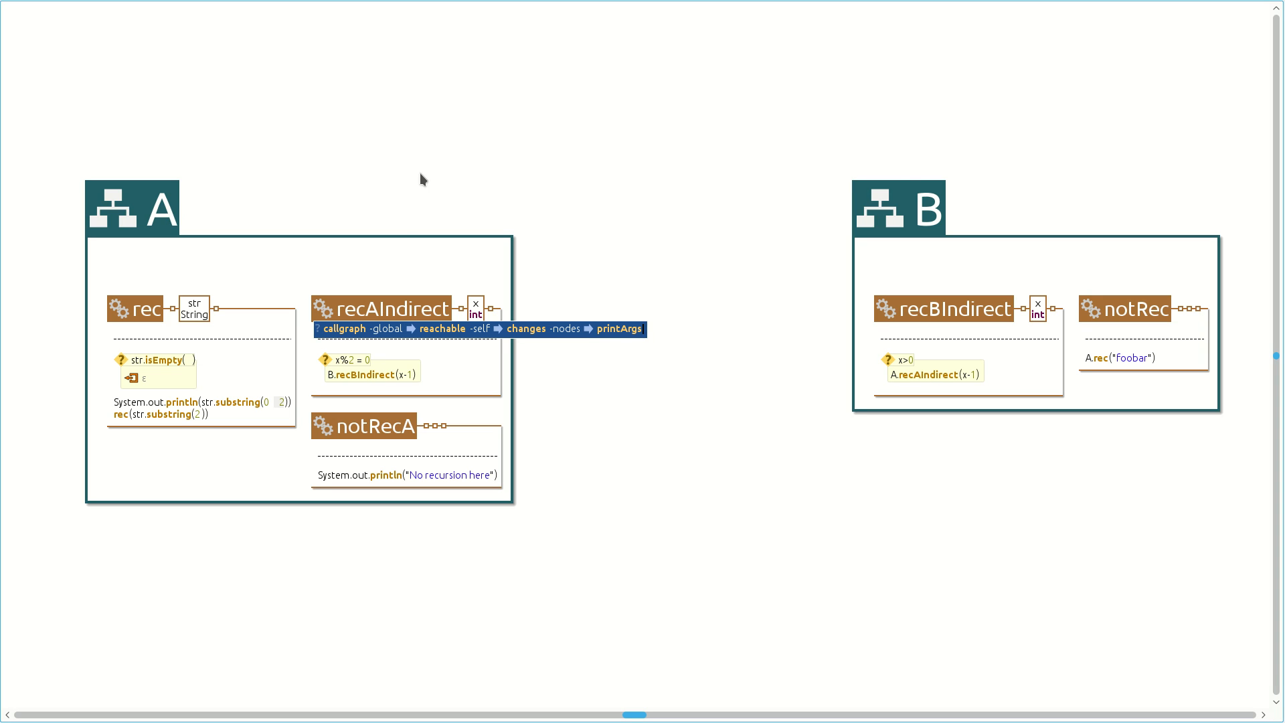
mouse_move(369, 343)
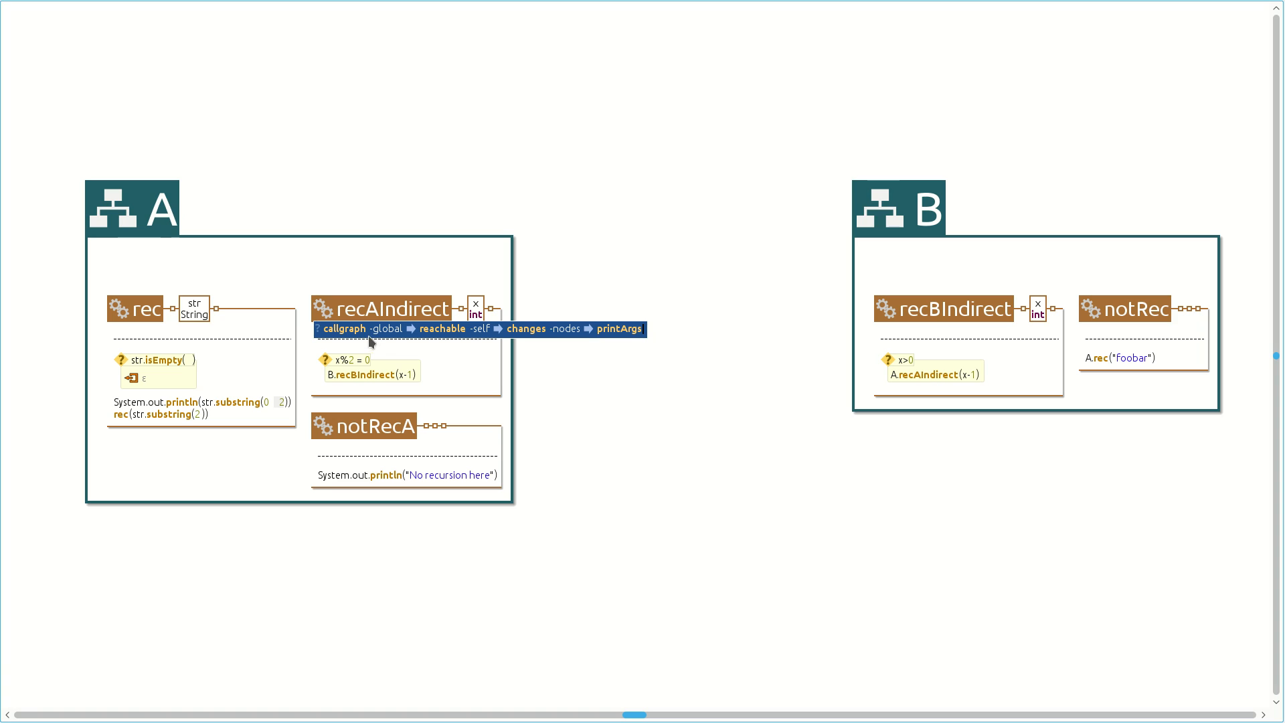
mouse_move(470, 380)
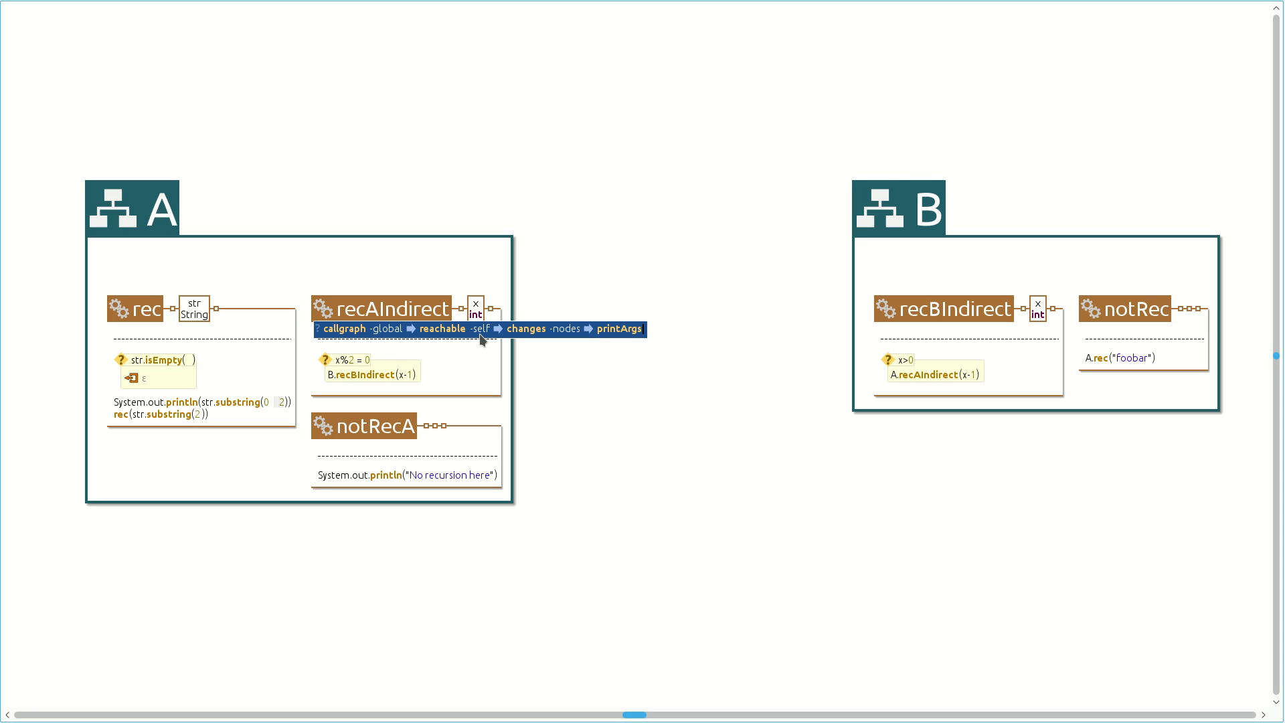
mouse_move(530, 380)
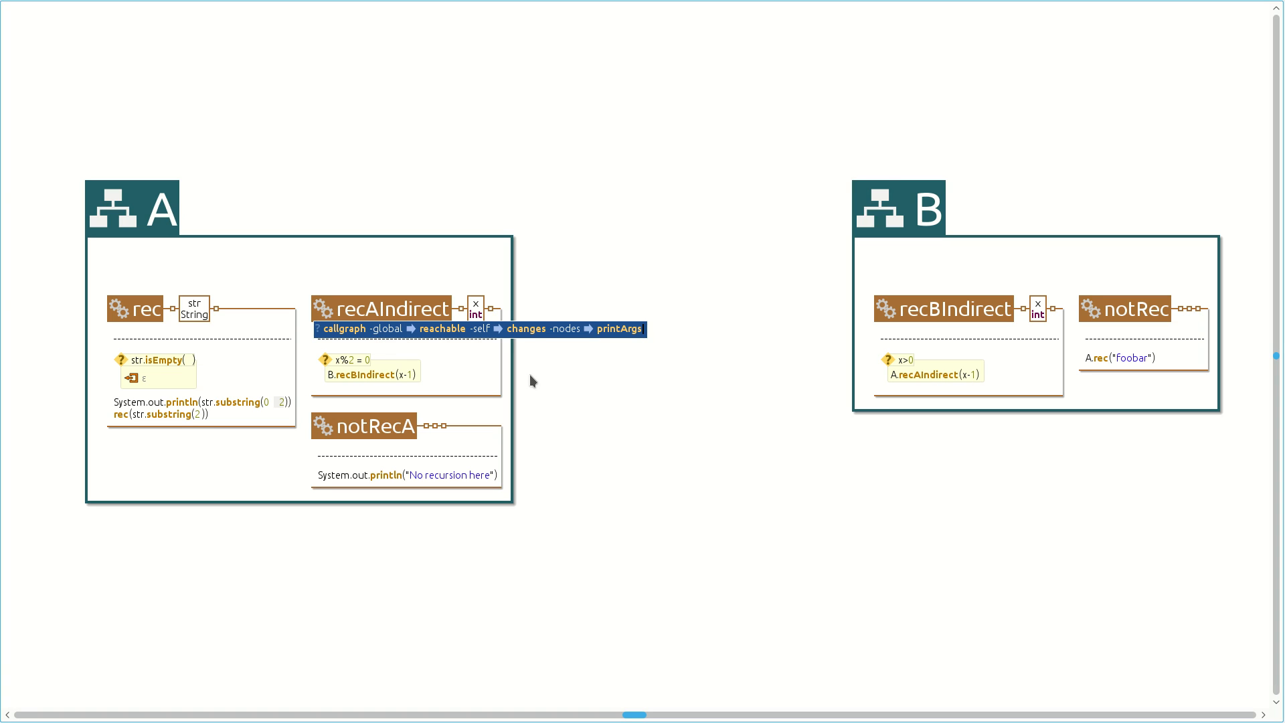
mouse_move(538, 341)
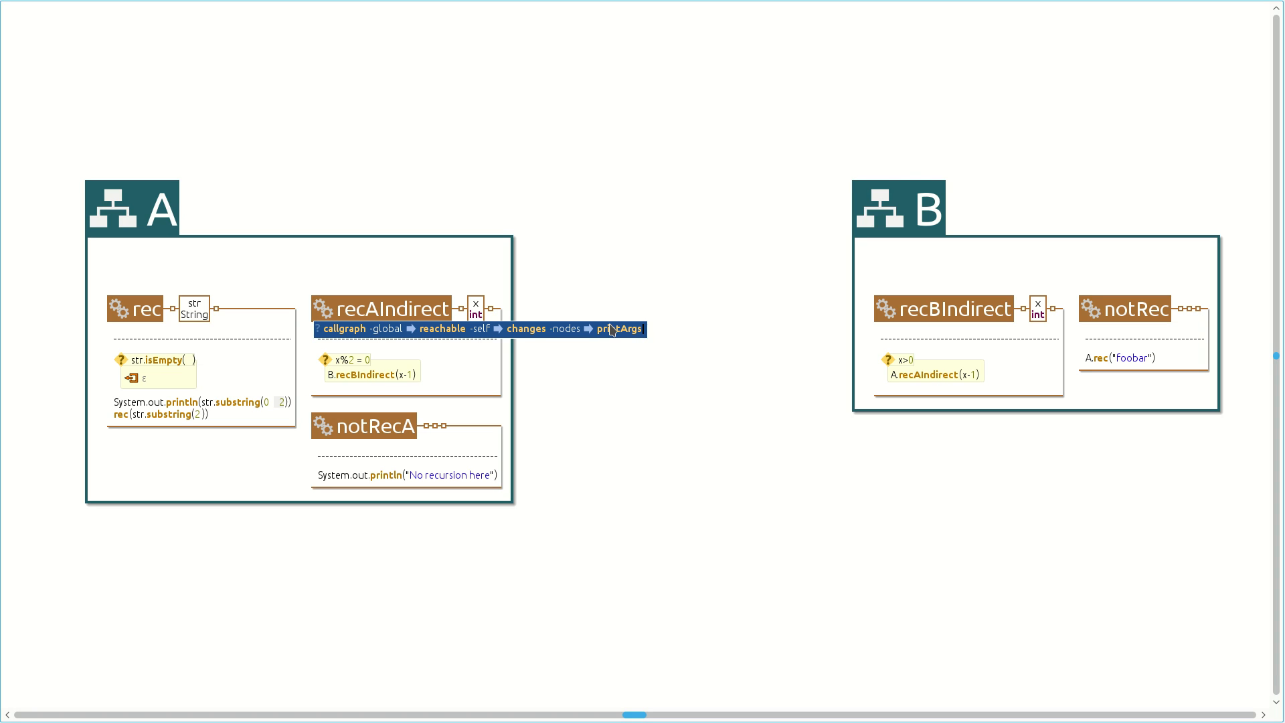
mouse_move(642, 377)
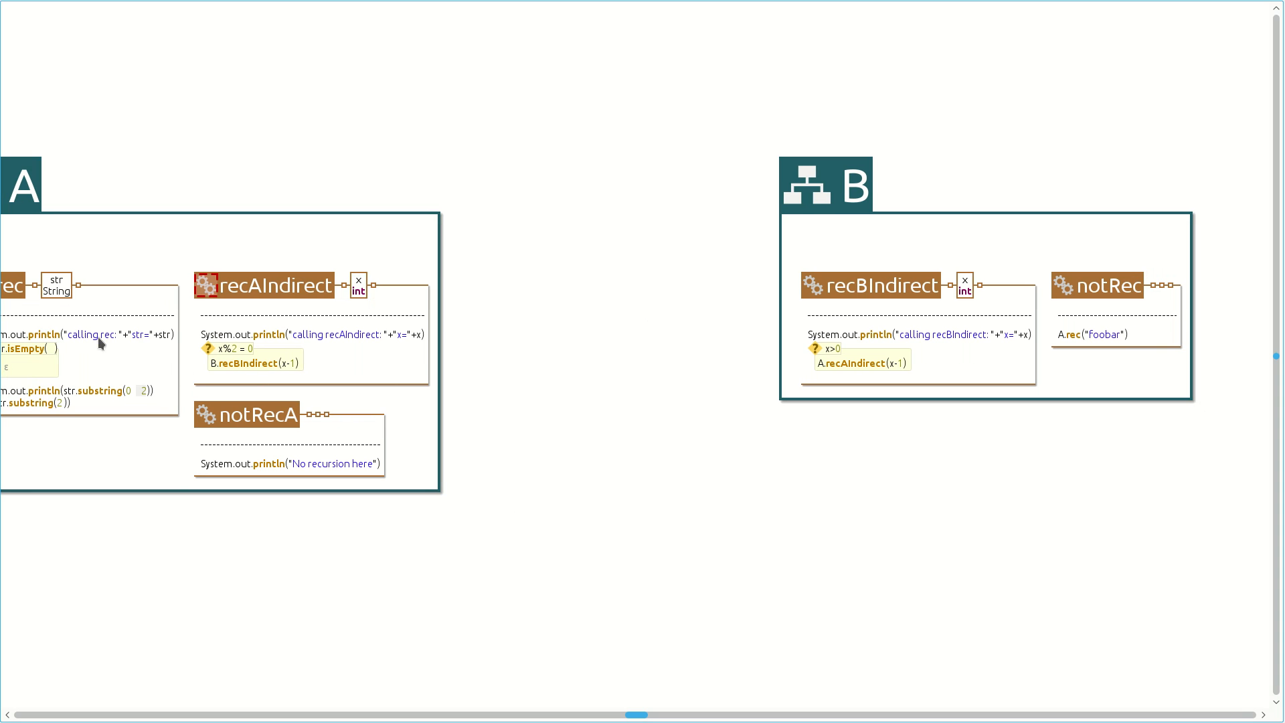
mouse_move(393, 347)
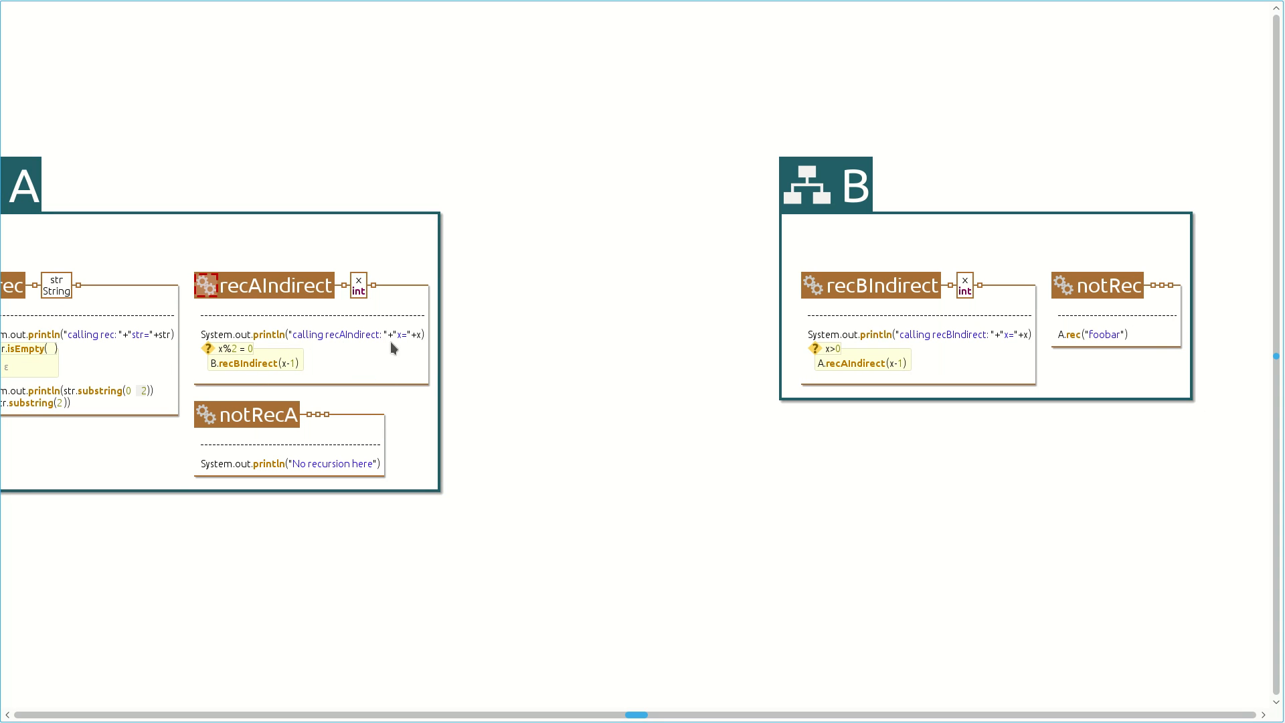
mouse_move(891, 334)
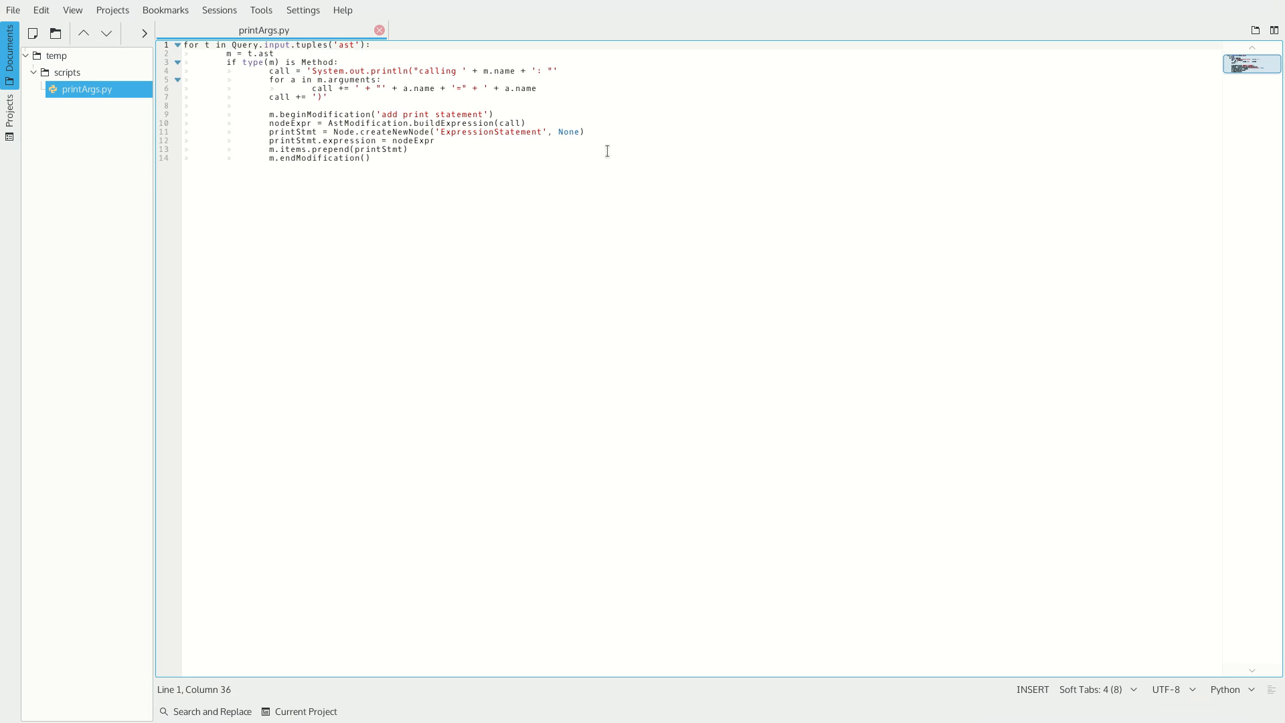
Highlight printArgs.py lines that begin, build, prepend and end the print-statement modification.
drag(270, 79, 328, 96)
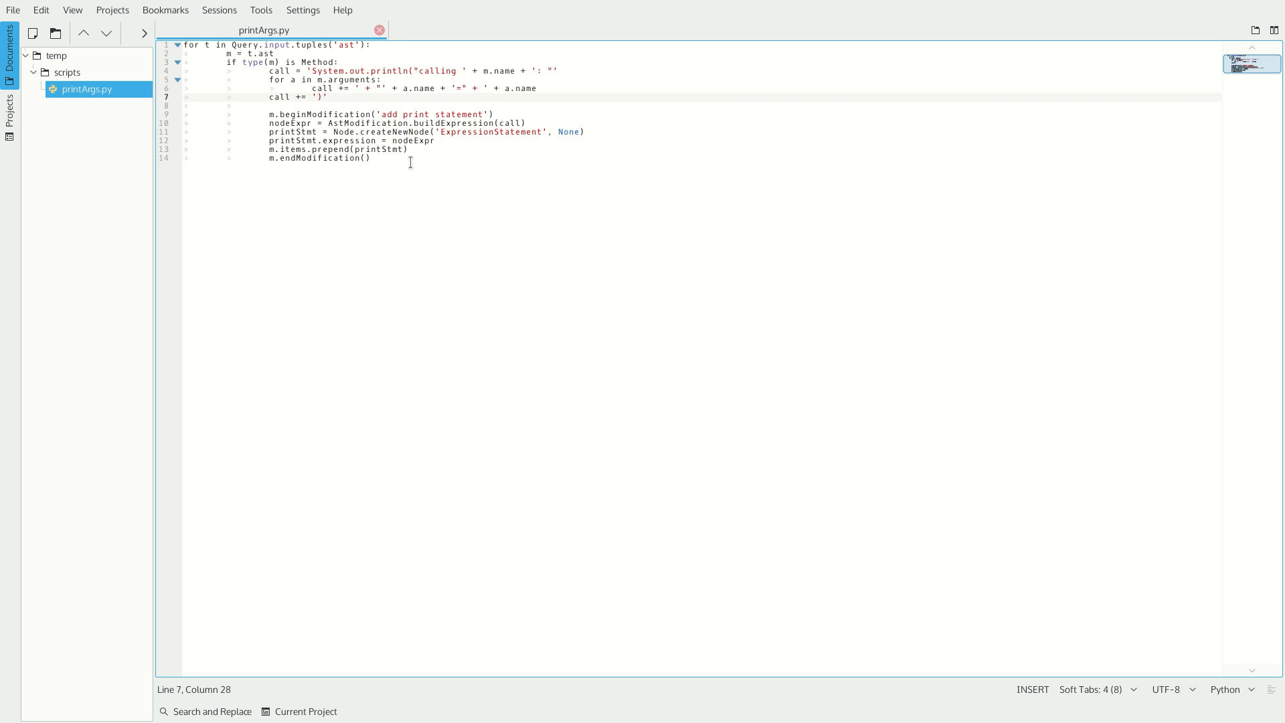
drag(270, 113, 370, 158)
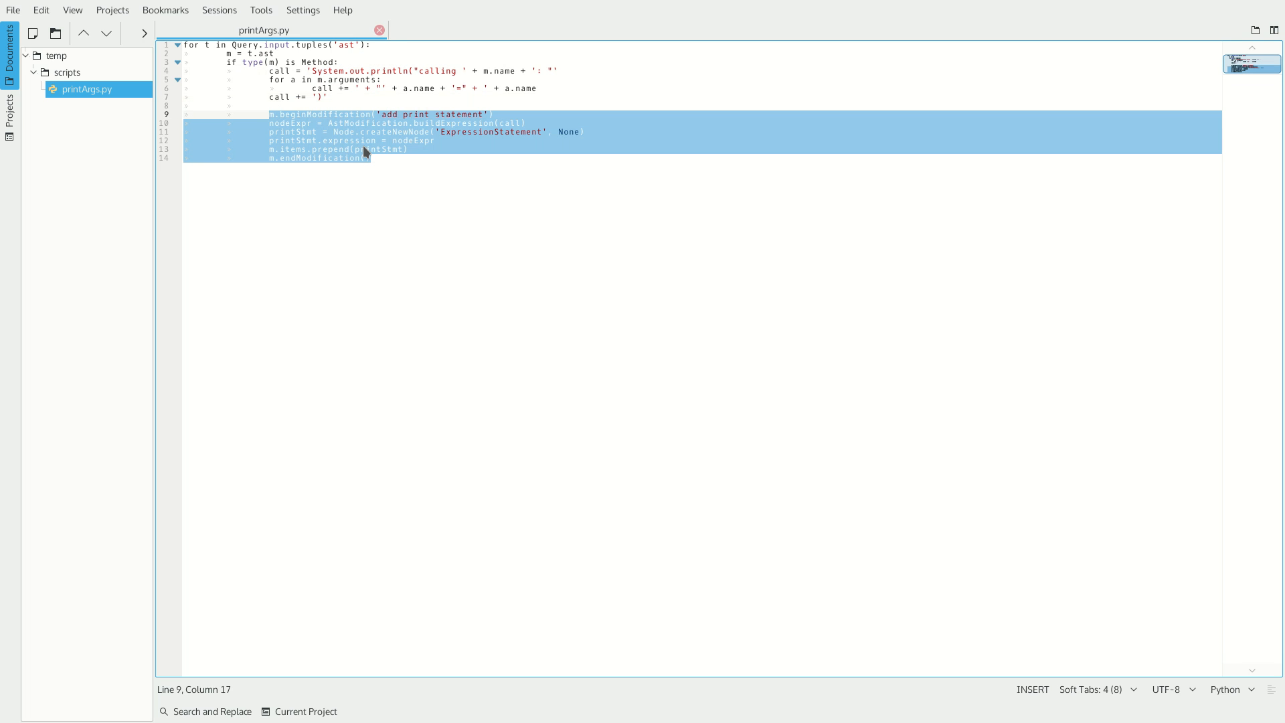